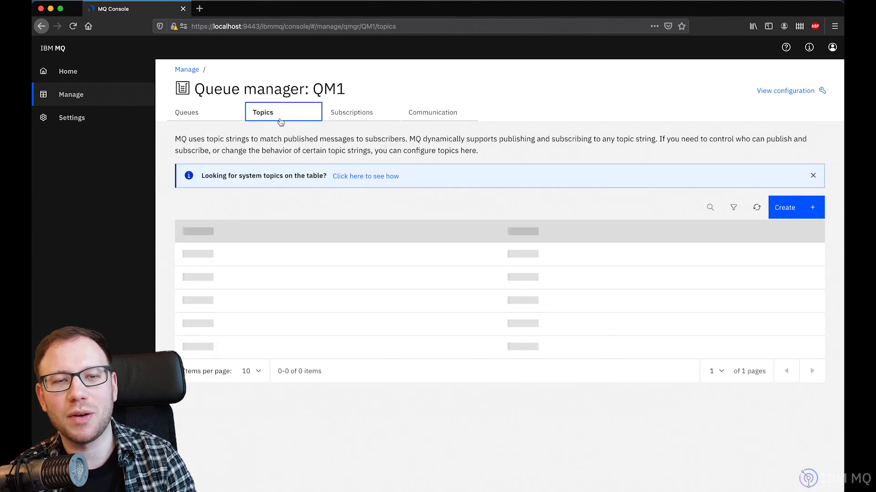
- Show the Topics list defined on queue manager QM1
click(186, 112)
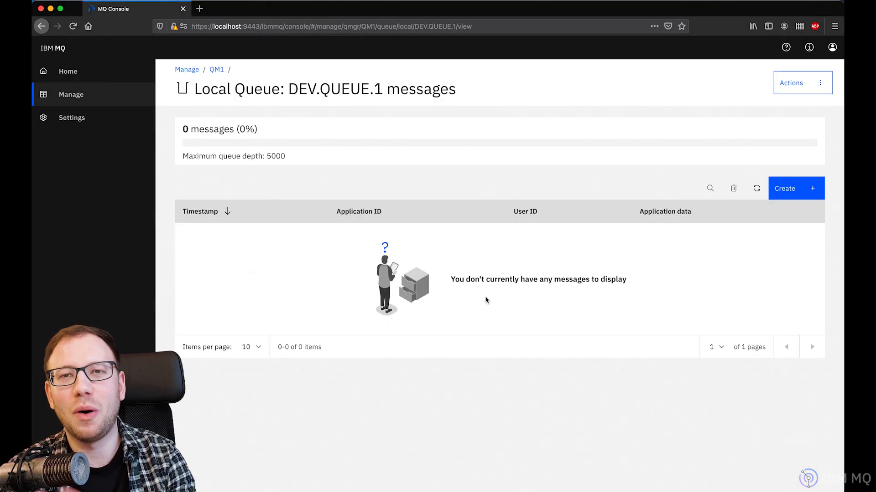
- Clear all messages from DEV.QUEUE.1 so it shows 0 of 5000 depth
click(67, 71)
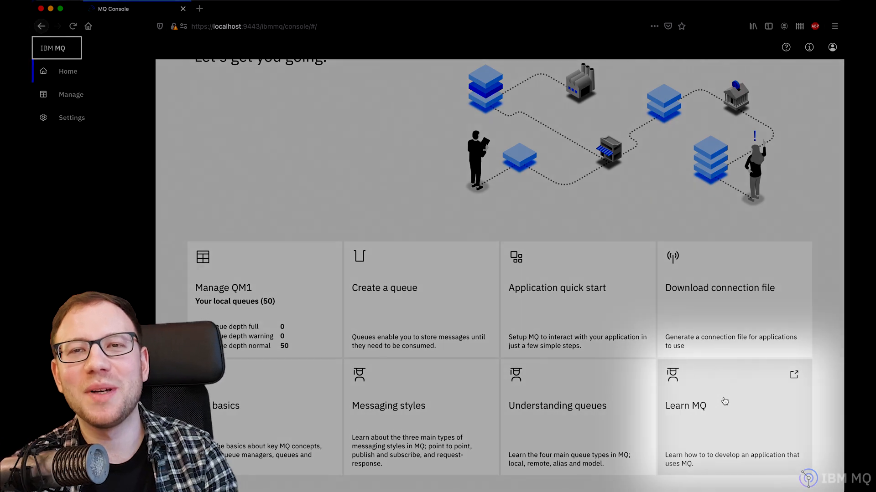